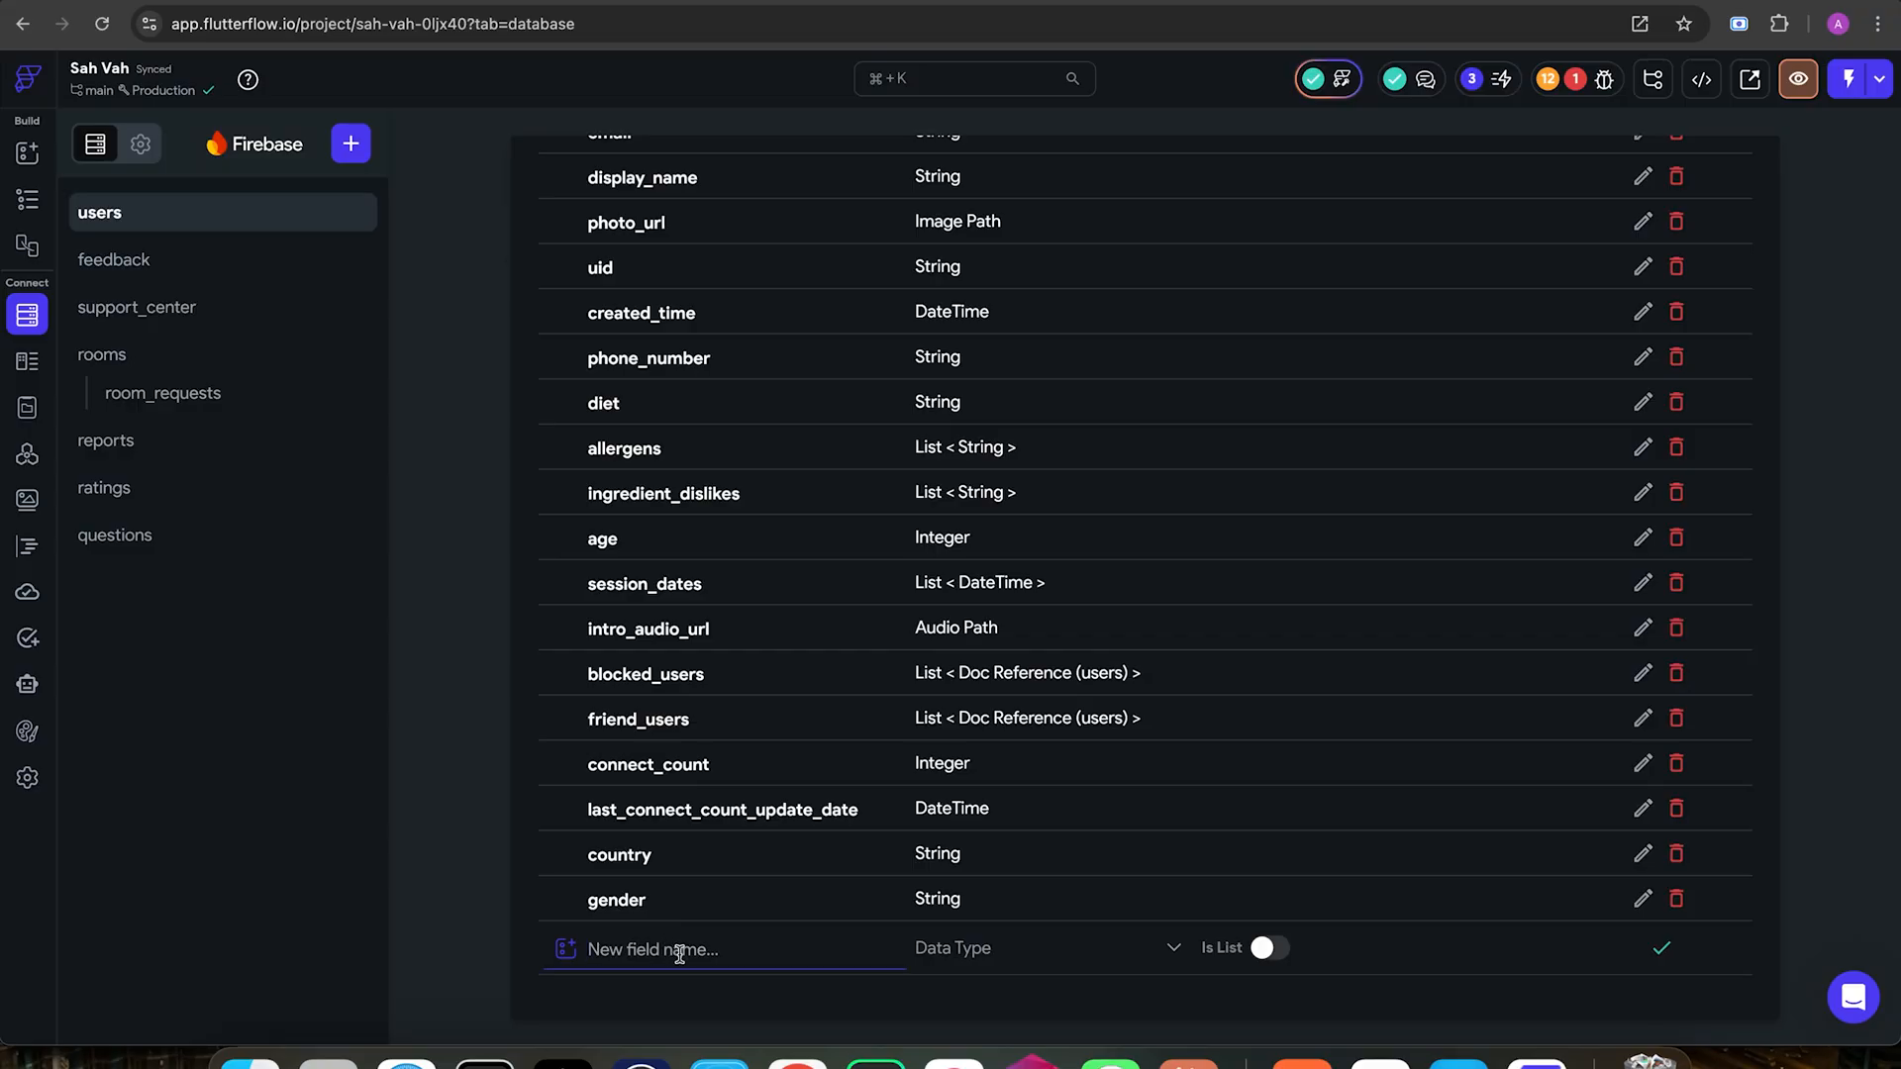
Step: View the users Firestore Rules: read for authenticated users, create, write and delete for owners
type("Is")
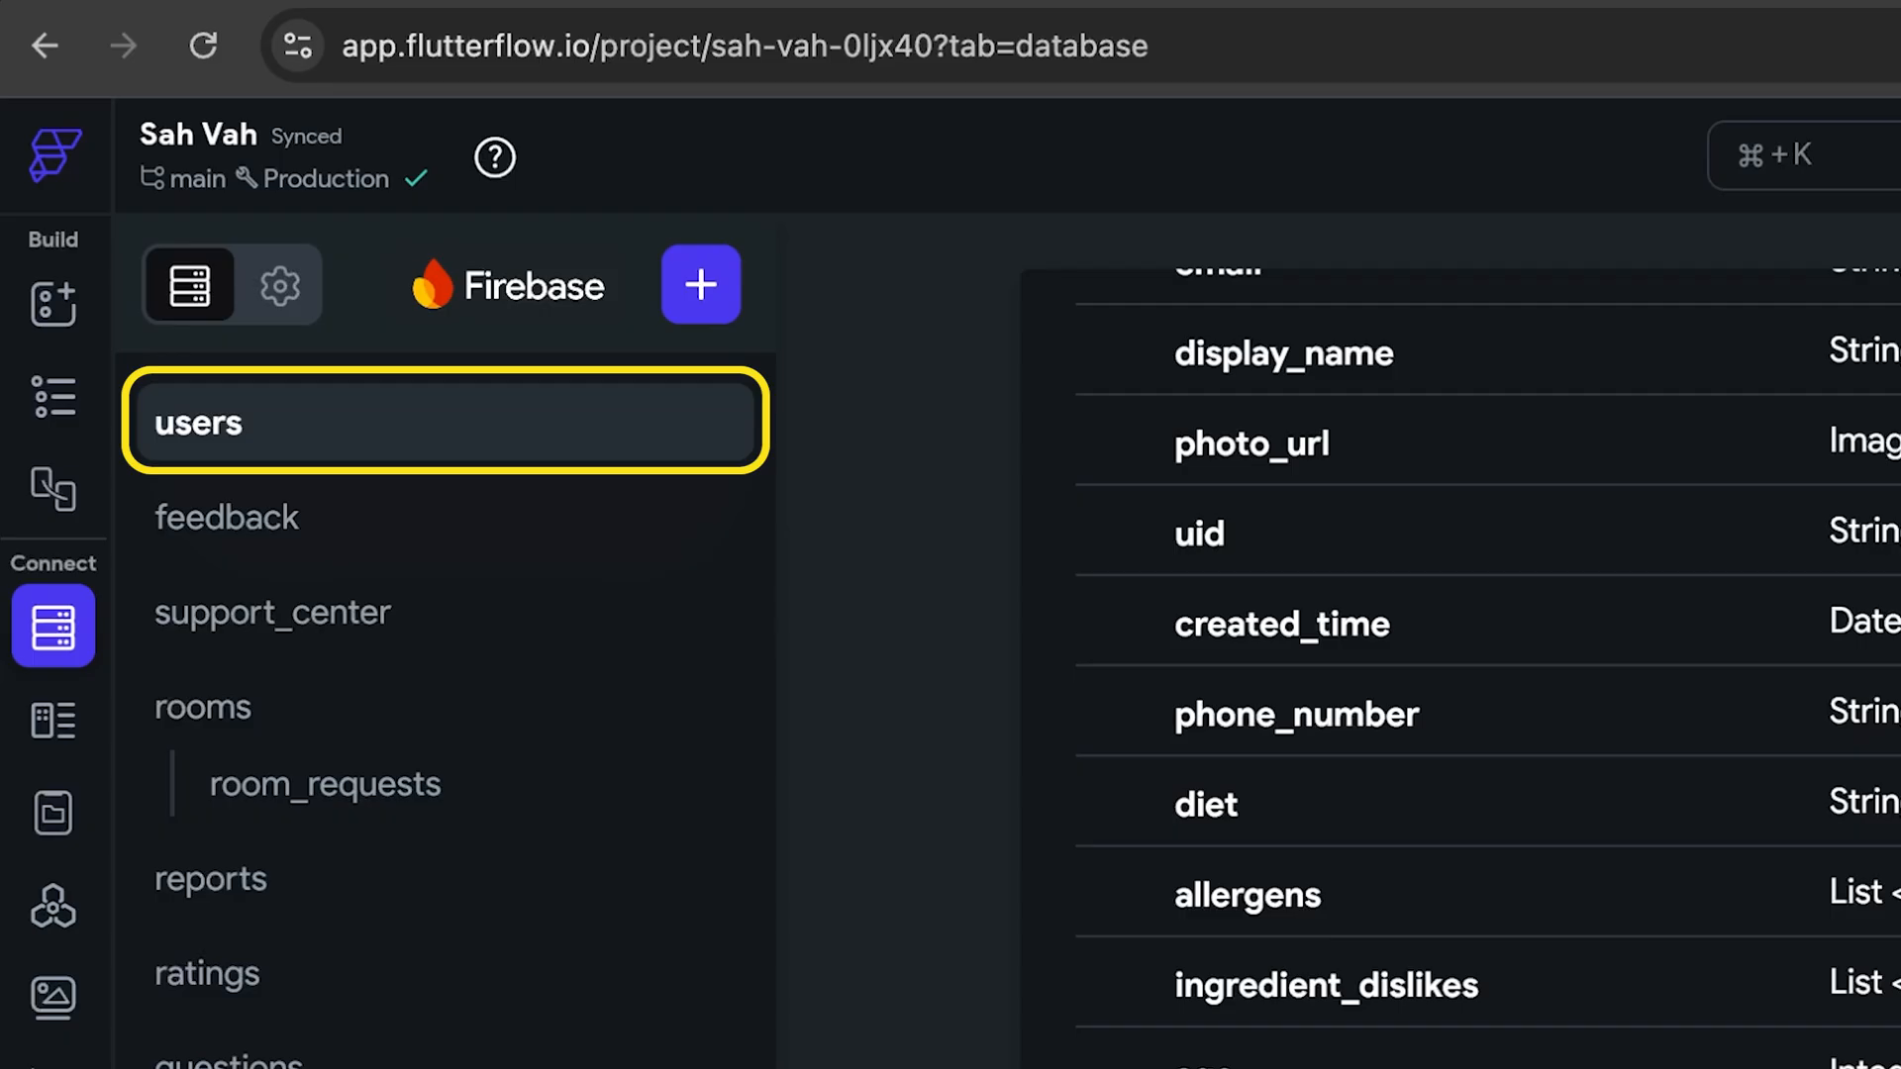
left_click(280, 285)
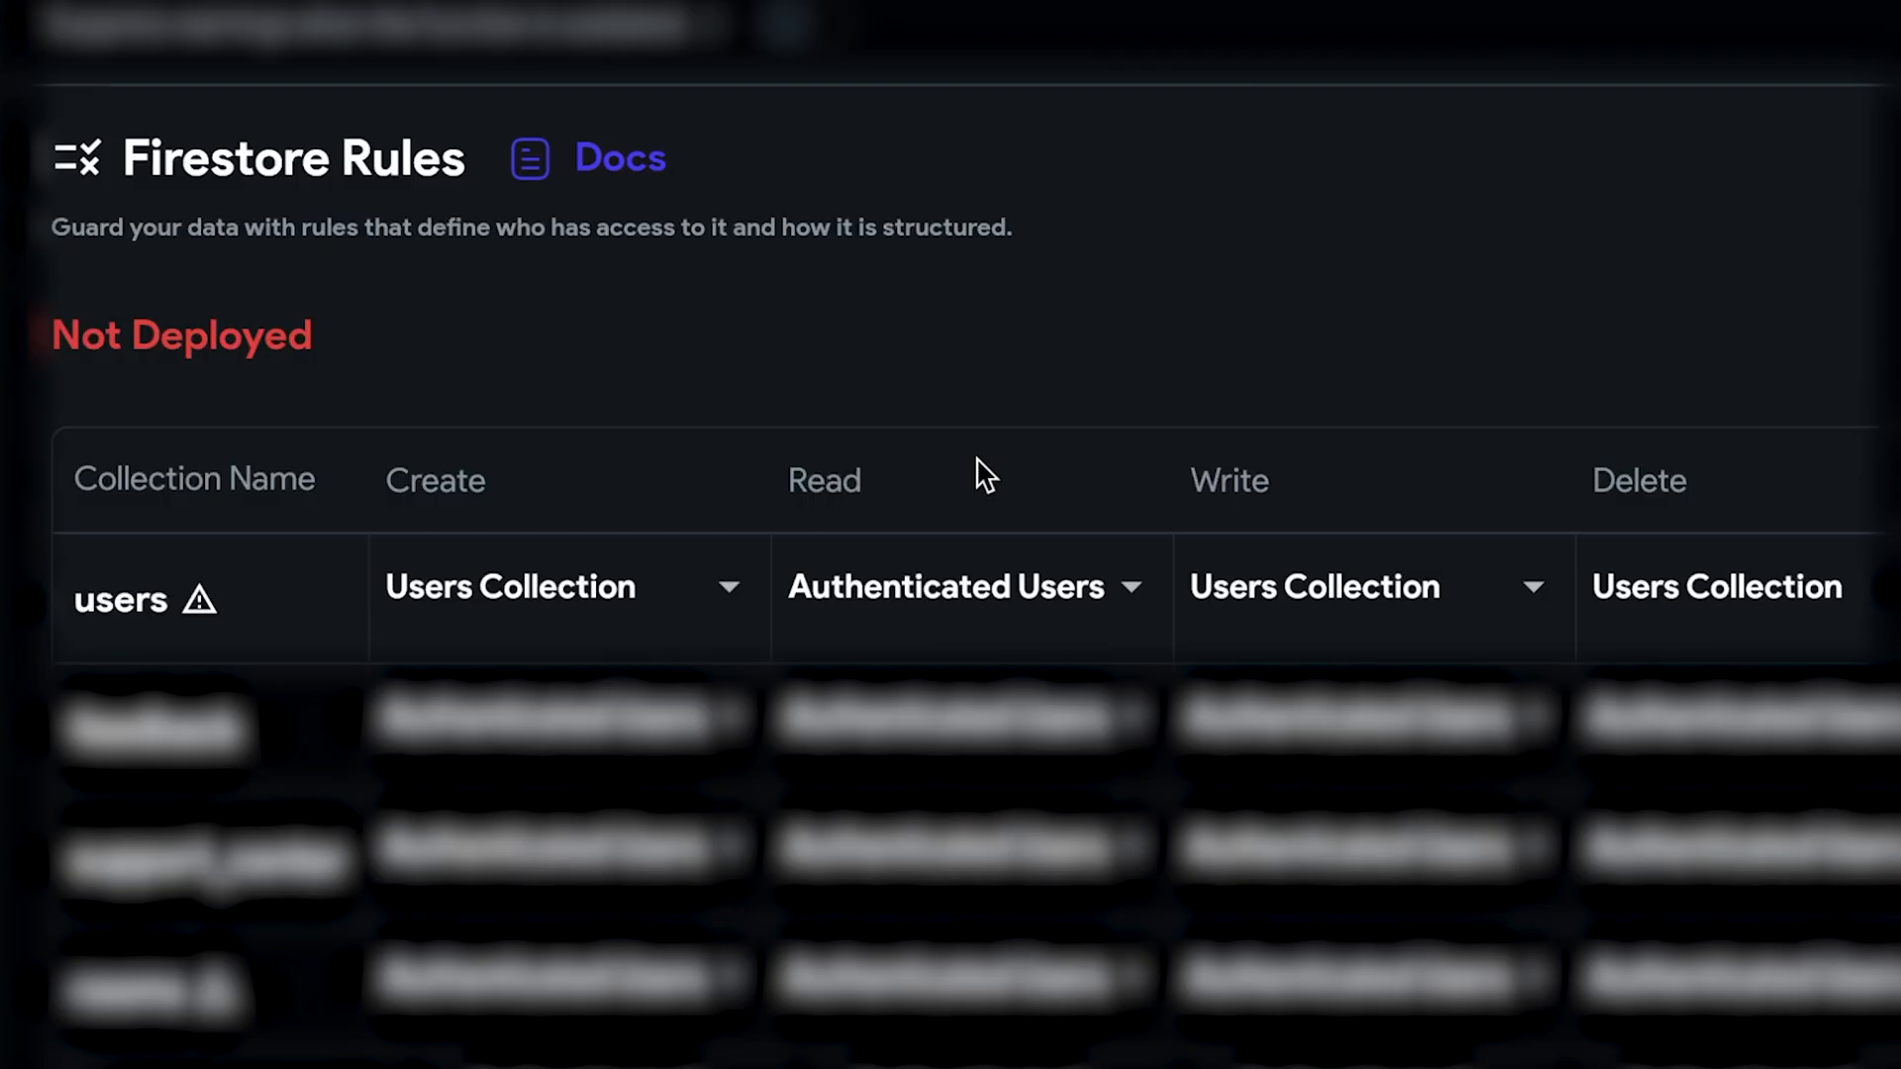